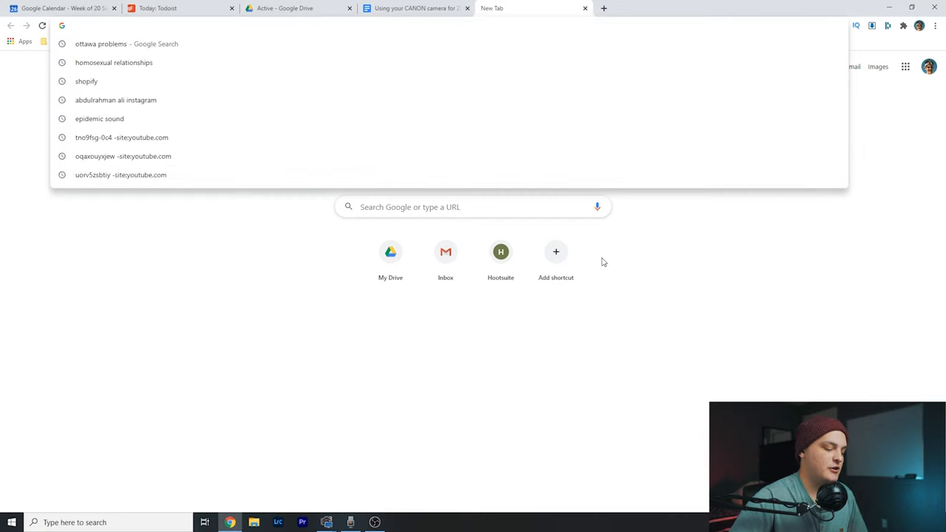
# - Search Google for 'canon eos r downloads' and go to Canon USA's EOS R support page
pyautogui.write('canon s')
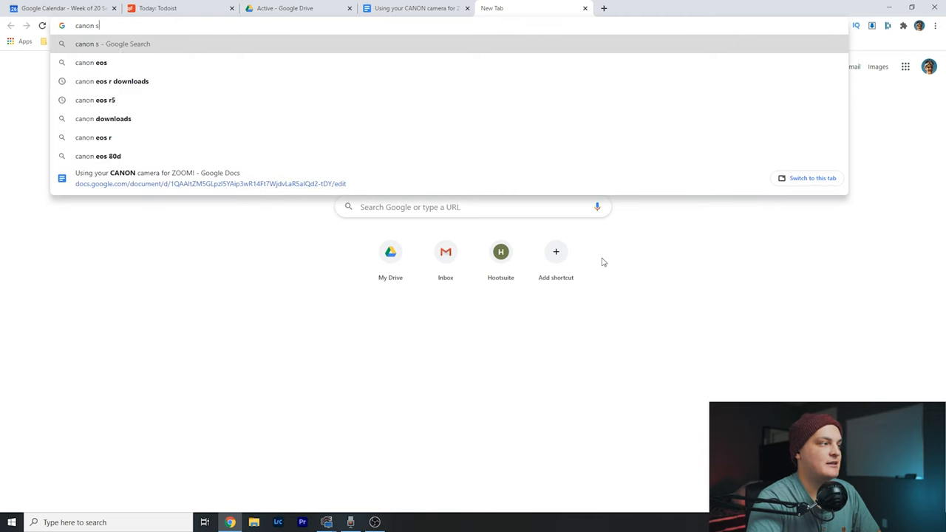
pyautogui.click(111, 80)
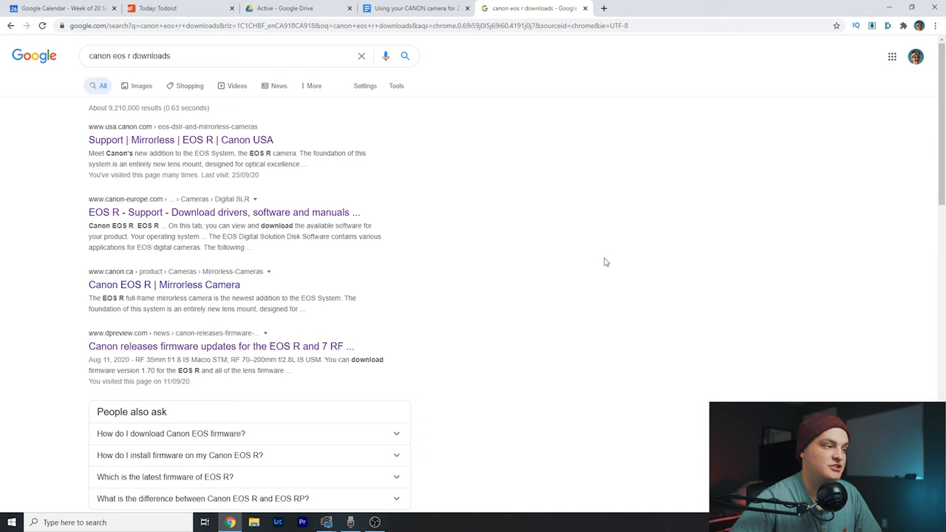
pyautogui.click(180, 139)
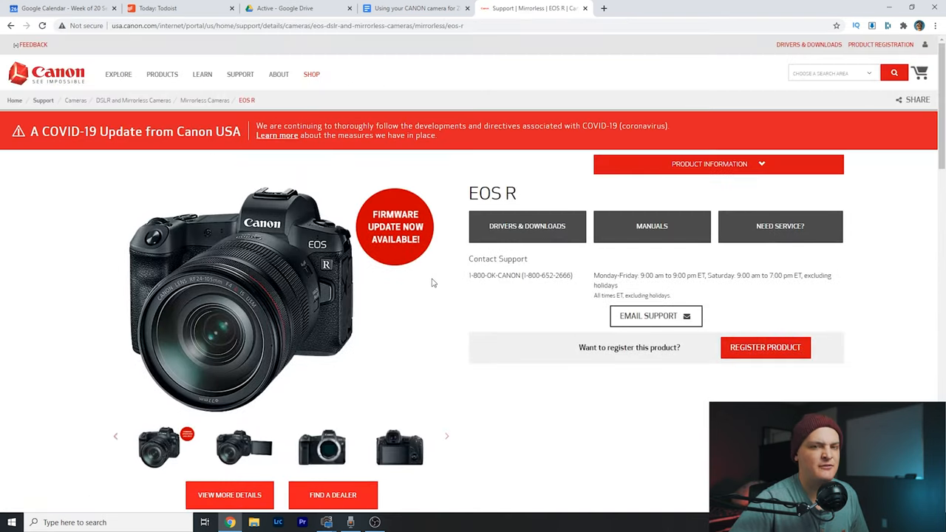
# - From Drivers & Downloads, download EOS Webcam Utility 1.0 for Windows and bring up File Explorer
pyautogui.click(526, 227)
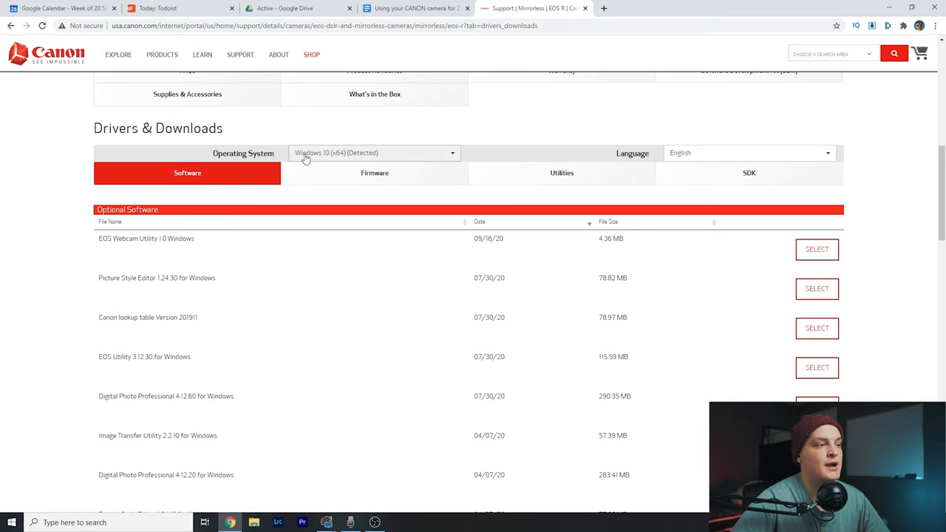
pyautogui.moveTo(263, 191)
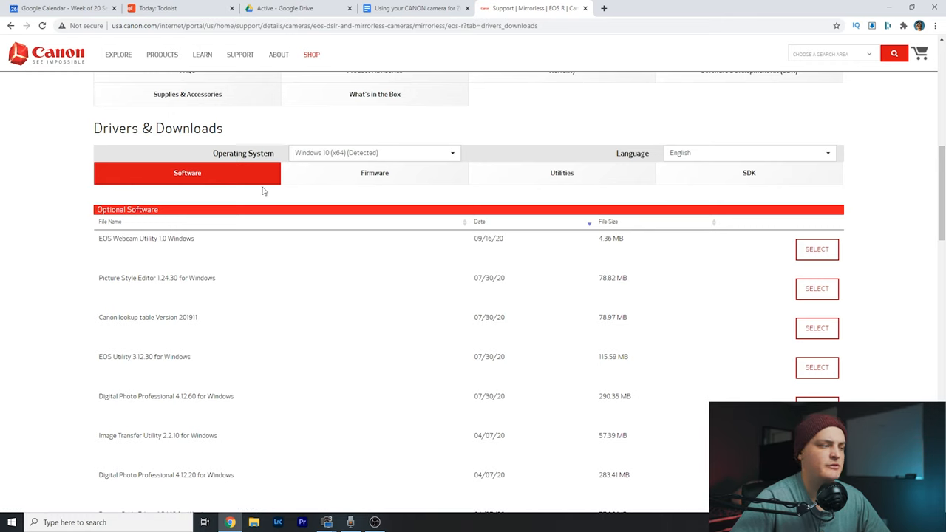
pyautogui.scroll(-3)
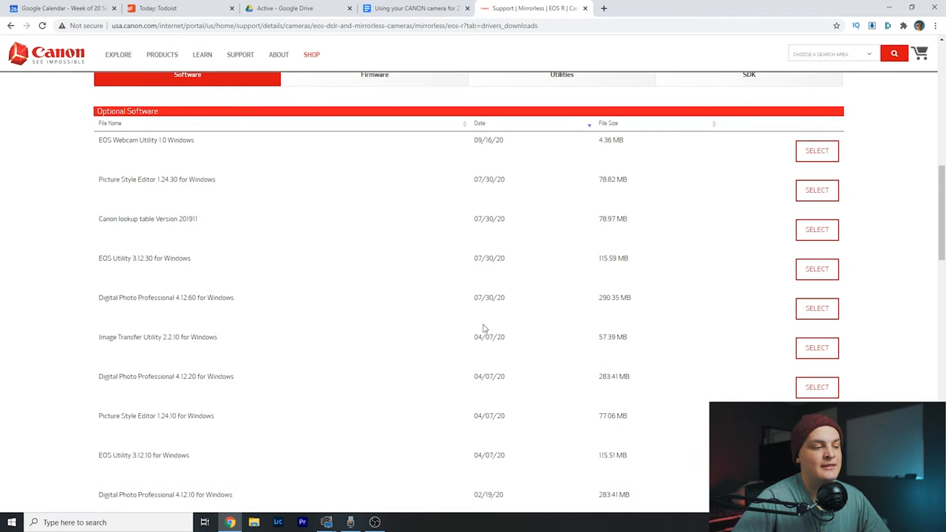
pyautogui.moveTo(126, 145)
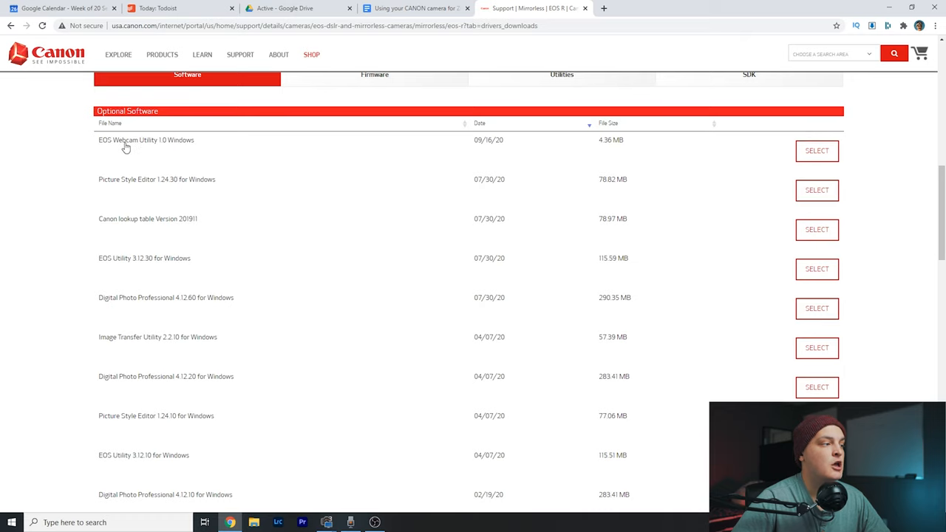
pyautogui.moveTo(189, 148)
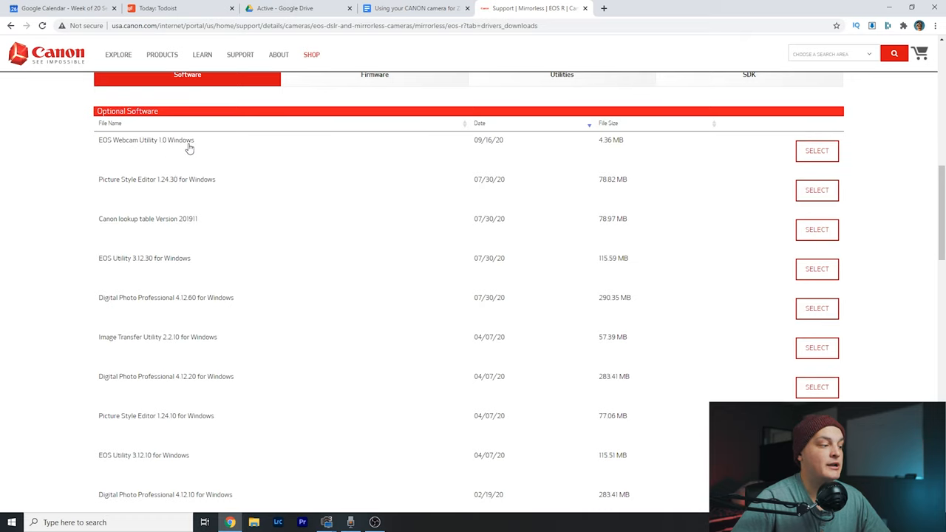
pyautogui.scroll(-3)
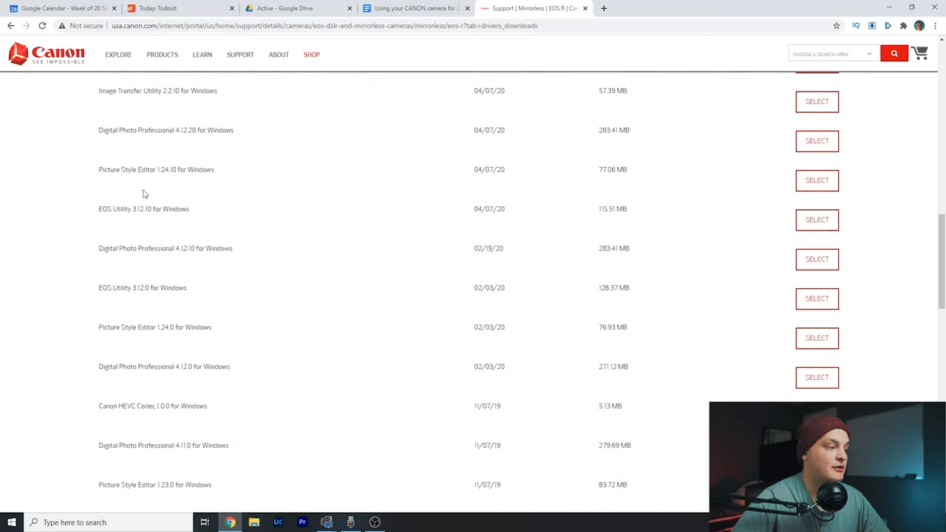
pyautogui.scroll(3)
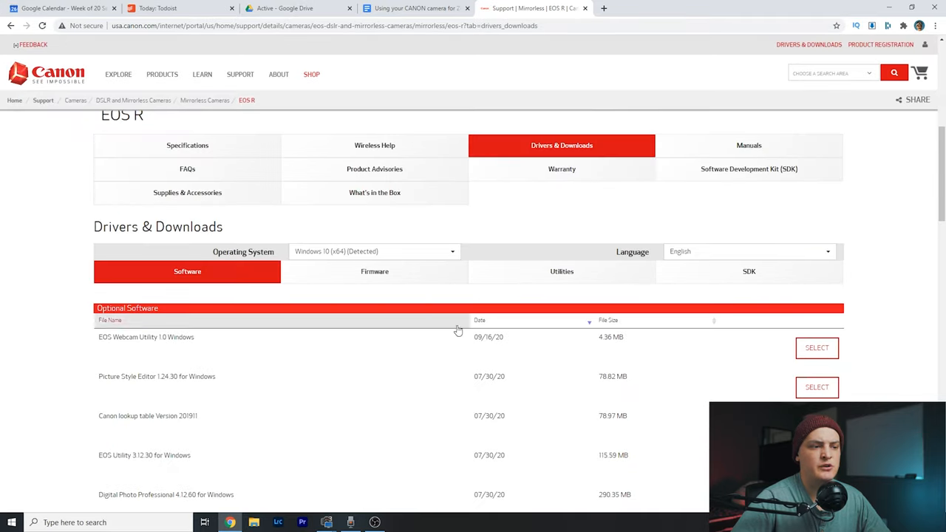
pyautogui.click(816, 347)
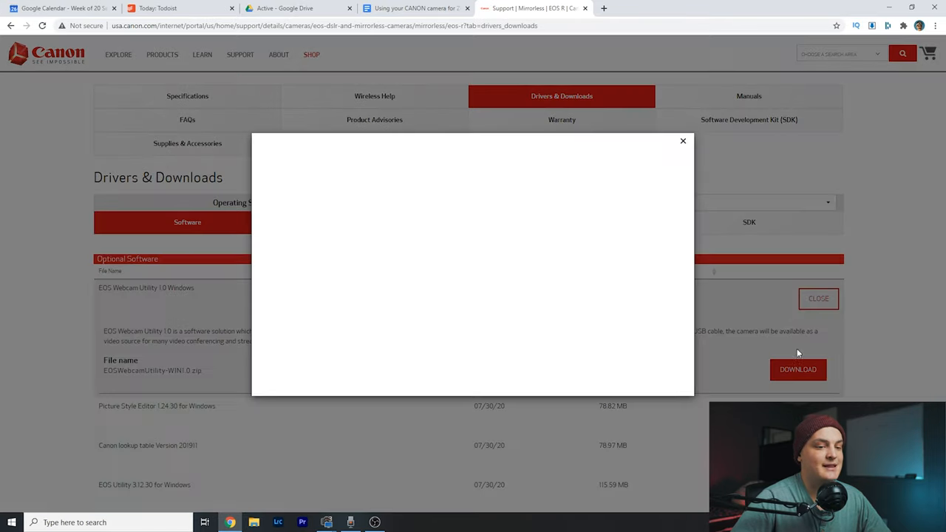
pyautogui.click(798, 369)
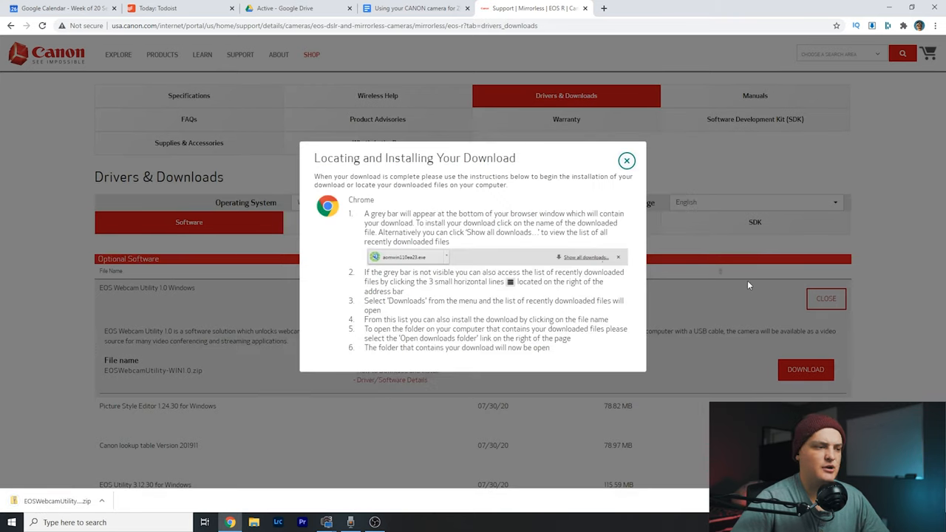
pyautogui.click(254, 523)
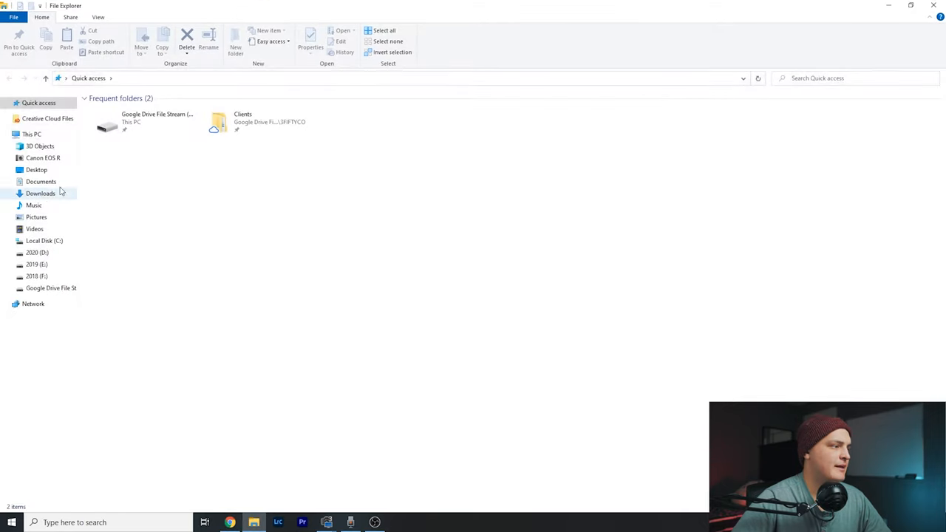
# - In Downloads, extract the webcam utility zip and launch its Setup installer
pyautogui.click(41, 192)
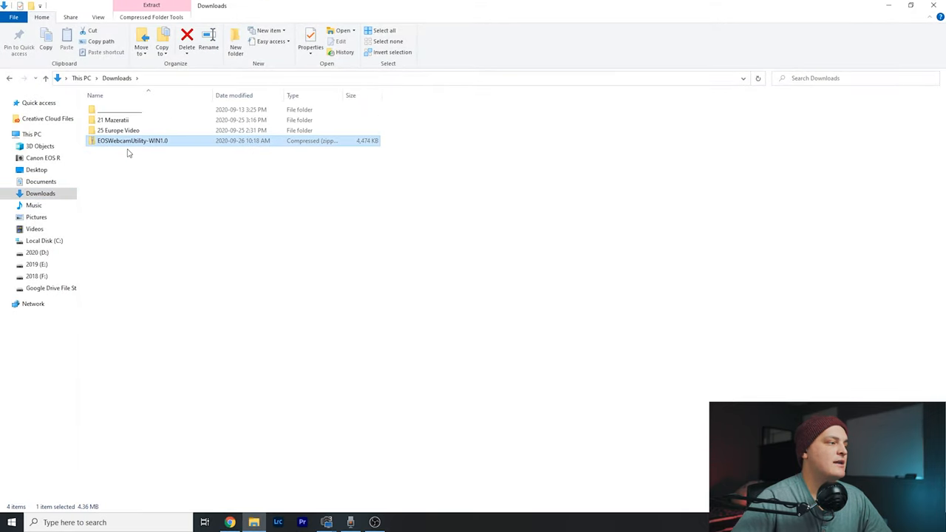
pyautogui.moveTo(235, 152)
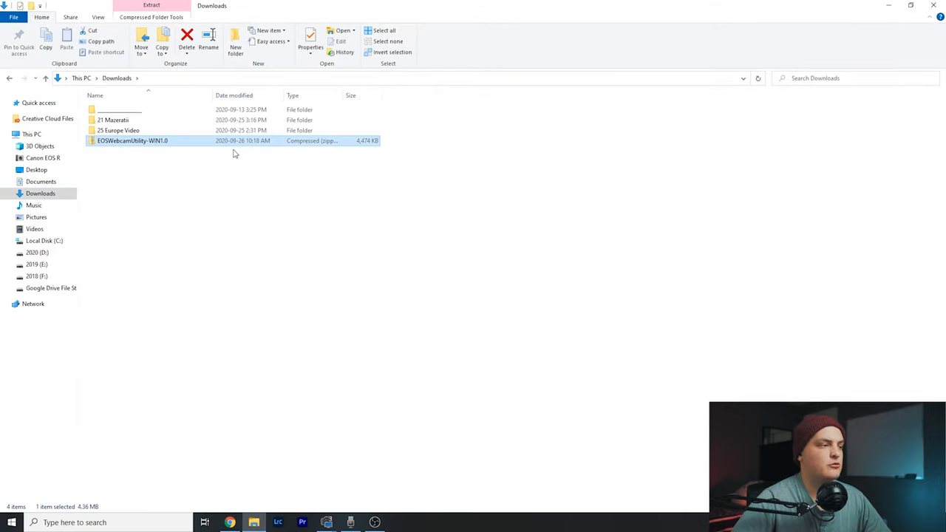
pyautogui.doubleClick(133, 140)
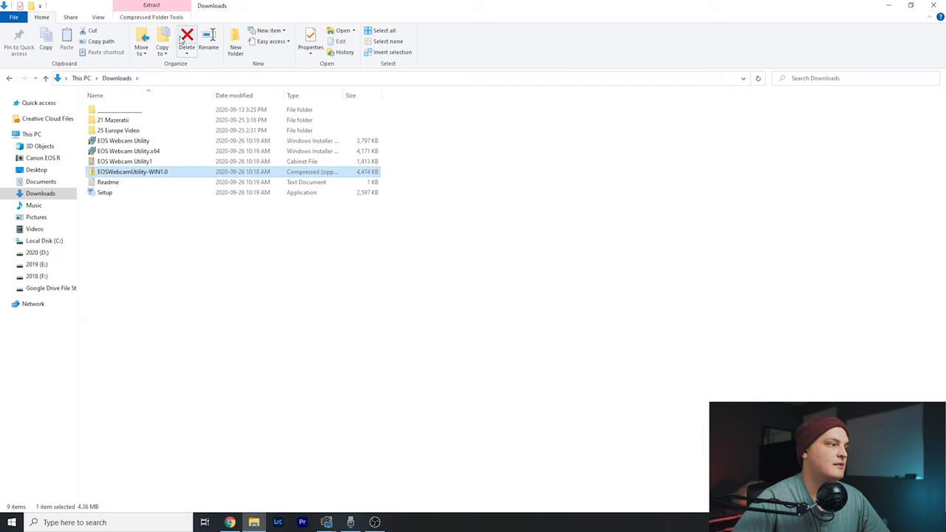
pyautogui.click(186, 37)
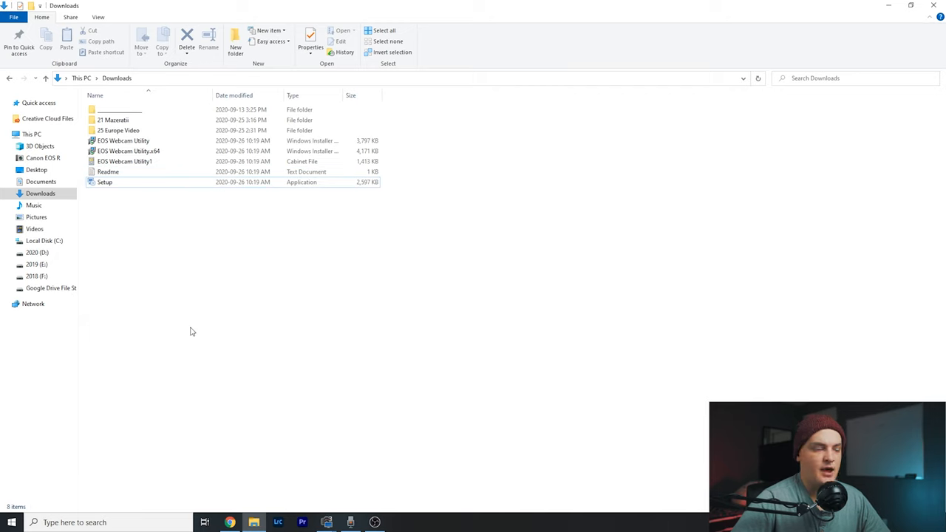
pyautogui.click(104, 182)
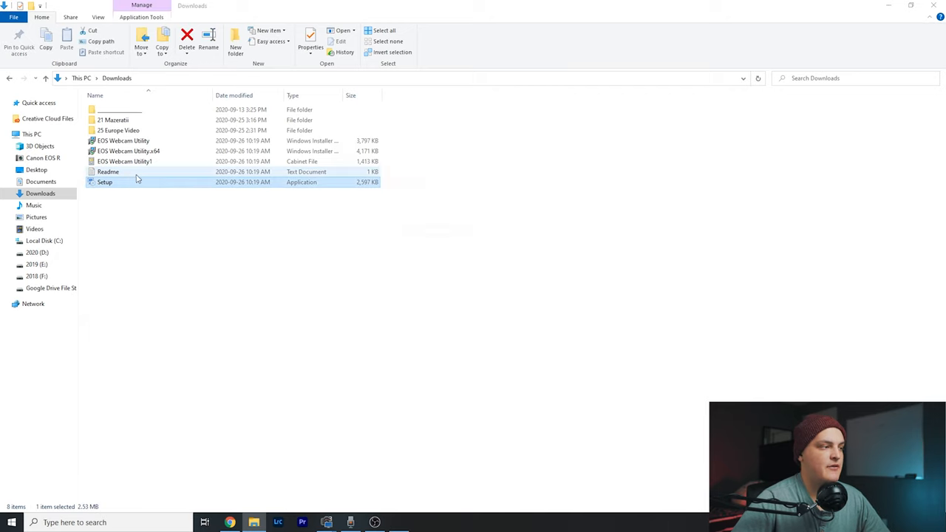
pyautogui.doubleClick(103, 181)
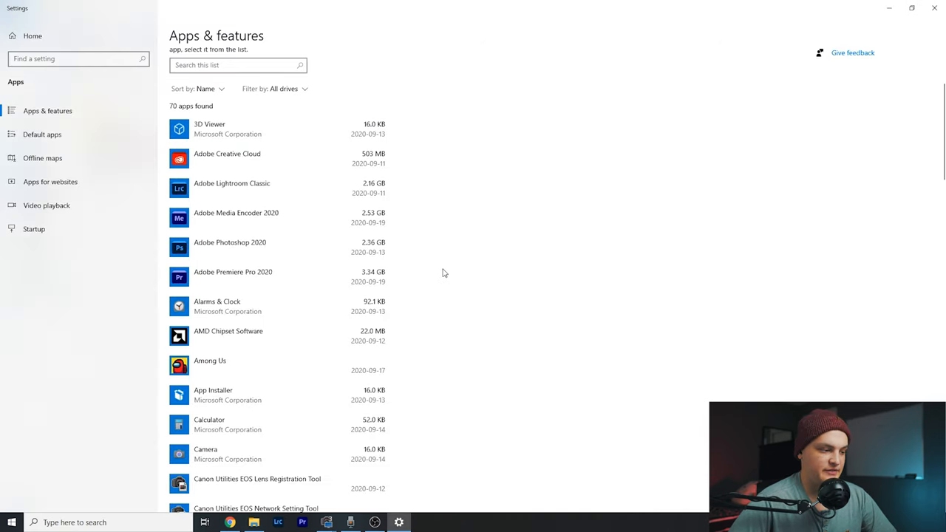
# - Scroll the Apps & features list to find EOS Webcam Utility, then close Settings
pyautogui.scroll(-3)
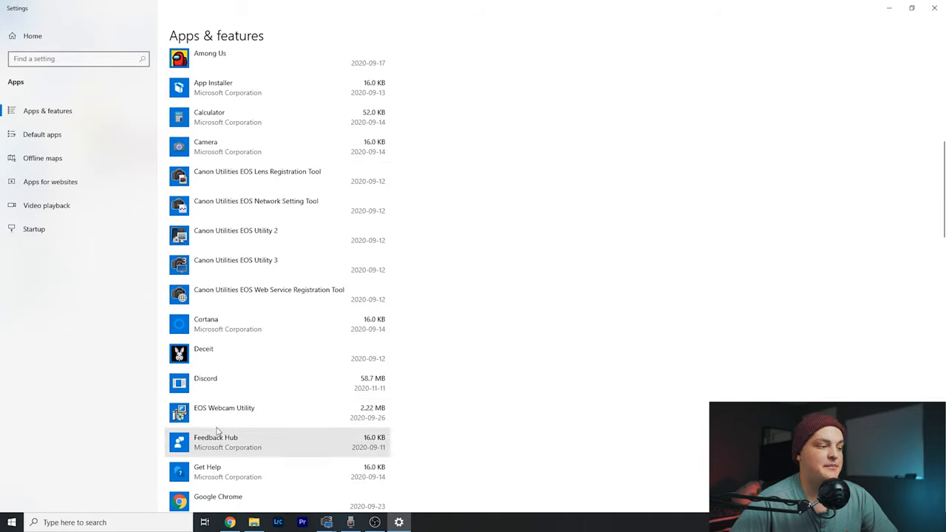
pyautogui.moveTo(106, 387)
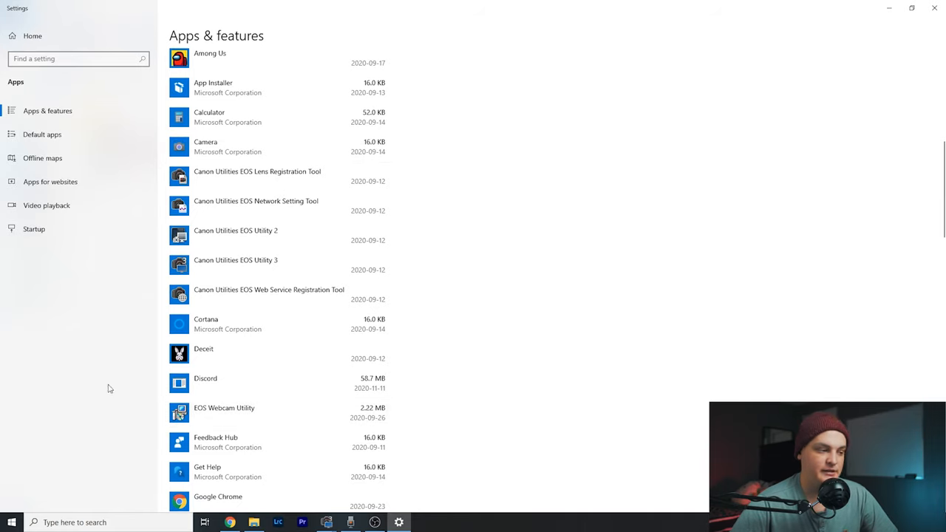
pyautogui.click(934, 9)
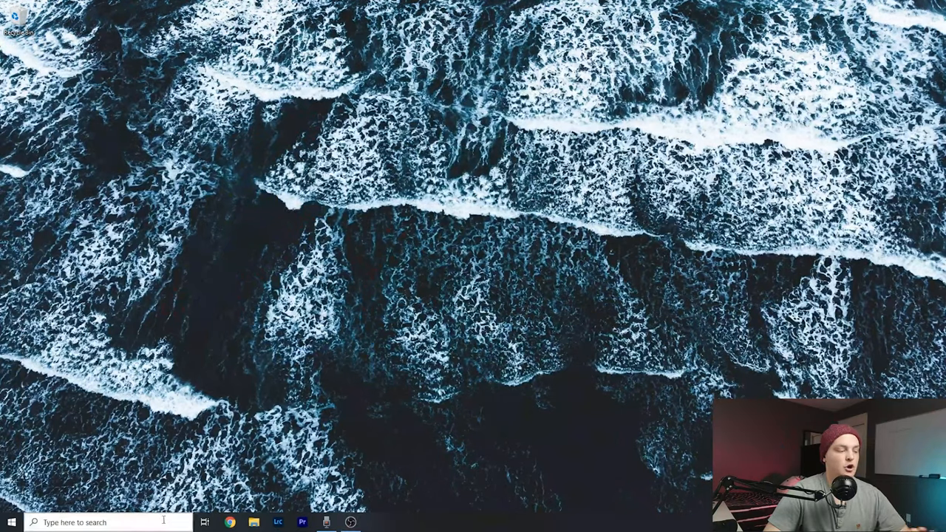
# - In Zoom's Video settings, choose EOS Webcam Utility as the camera and uncheck Enable HD
pyautogui.write('zoom')
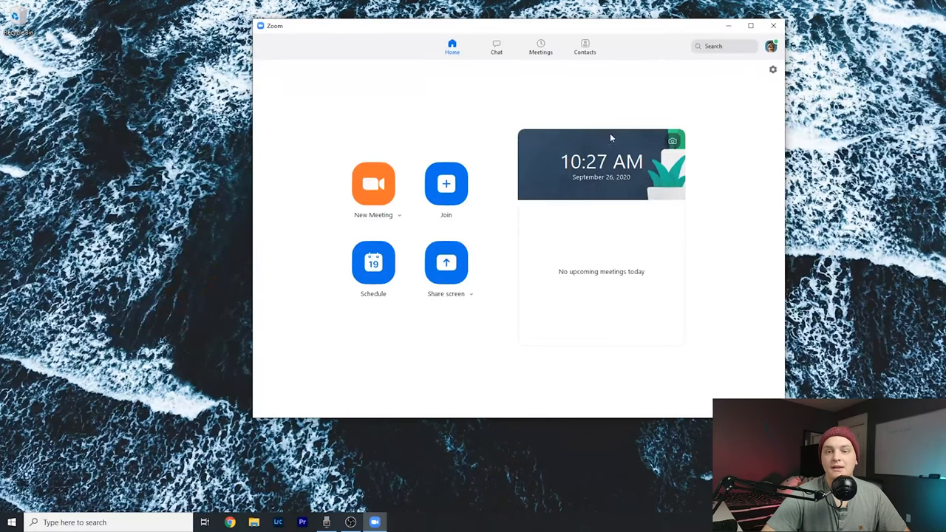
pyautogui.click(771, 69)
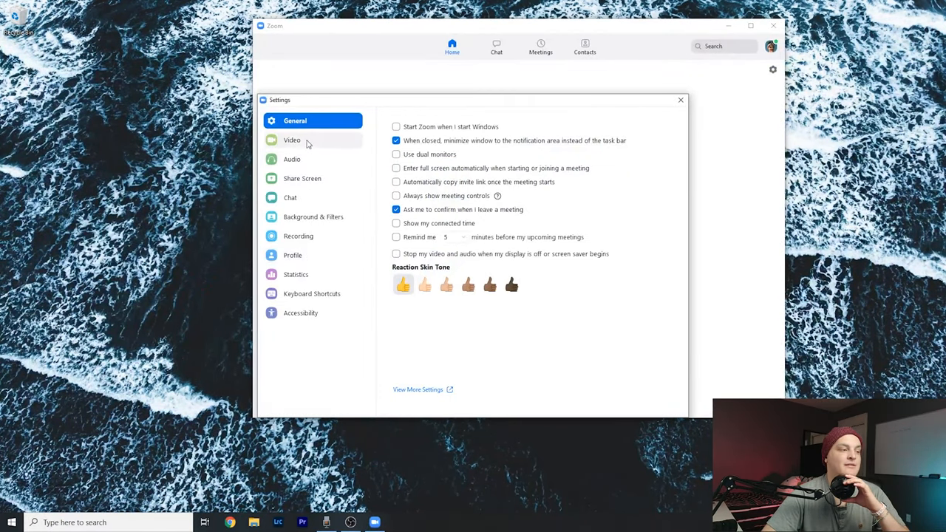
pyautogui.click(292, 138)
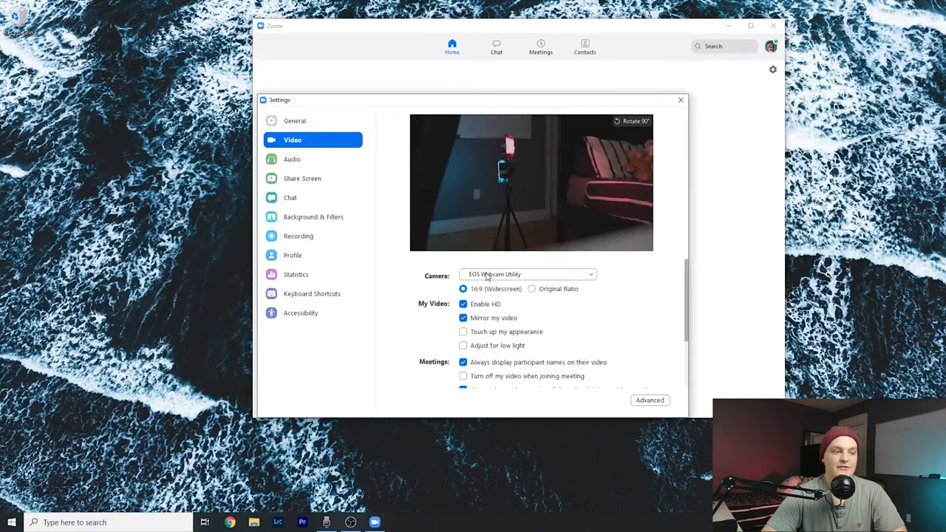
pyautogui.click(529, 273)
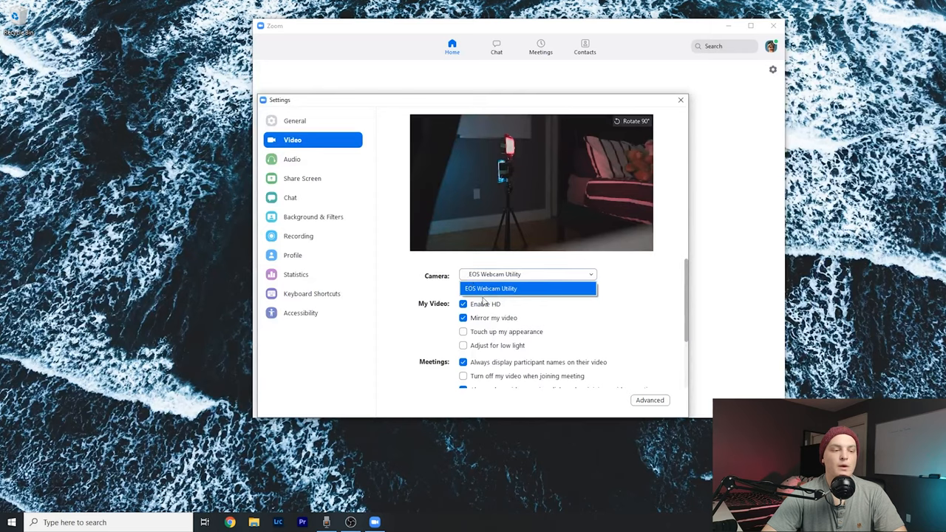
pyautogui.moveTo(472, 296)
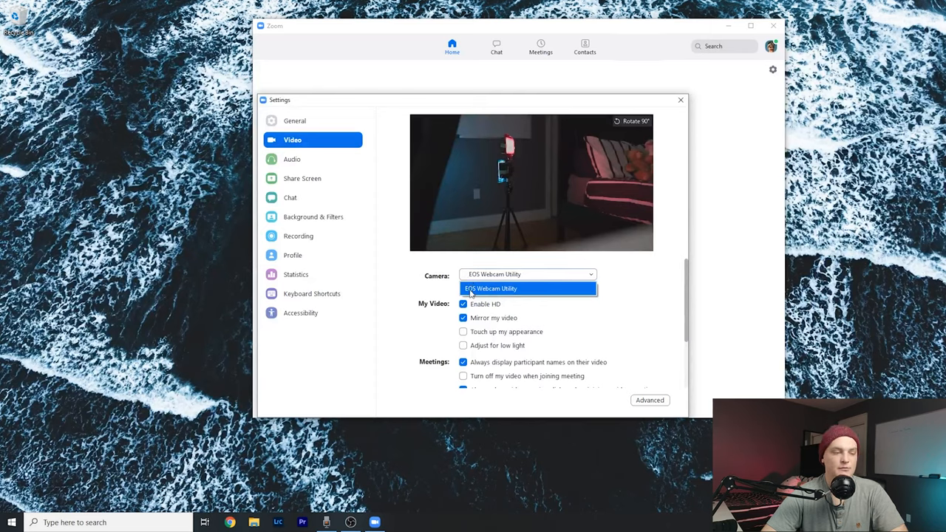
pyautogui.click(491, 288)
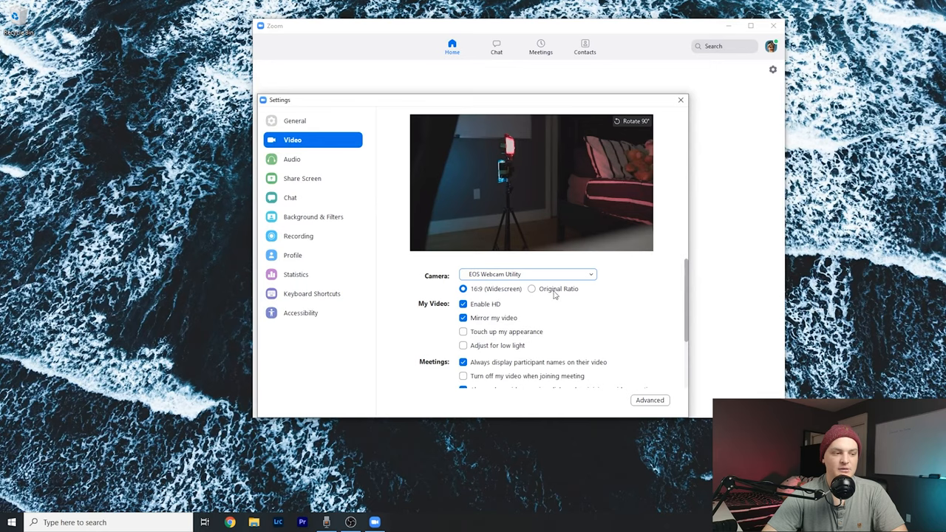
pyautogui.scroll(-3)
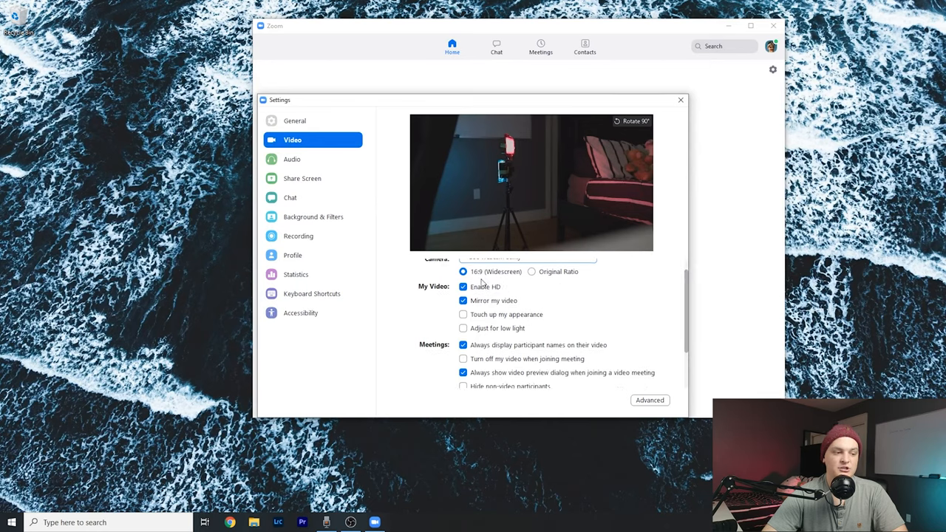
pyautogui.click(464, 286)
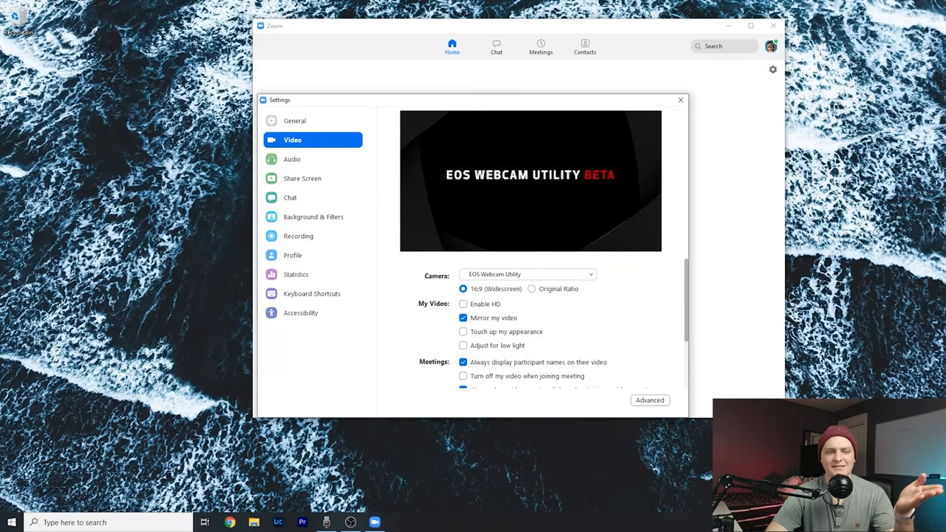
pyautogui.click(12, 523)
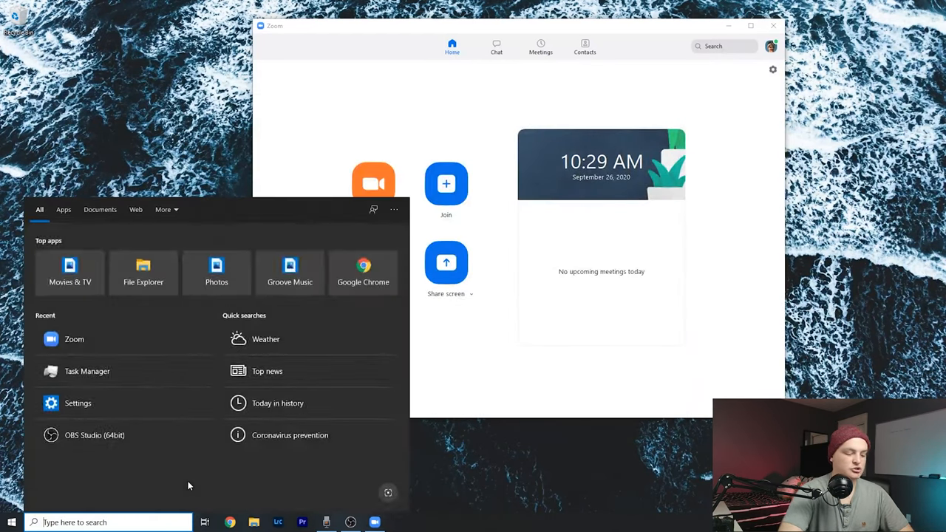
# - Launch Task Manager from Start and scroll through the Processes list
pyautogui.click(88, 371)
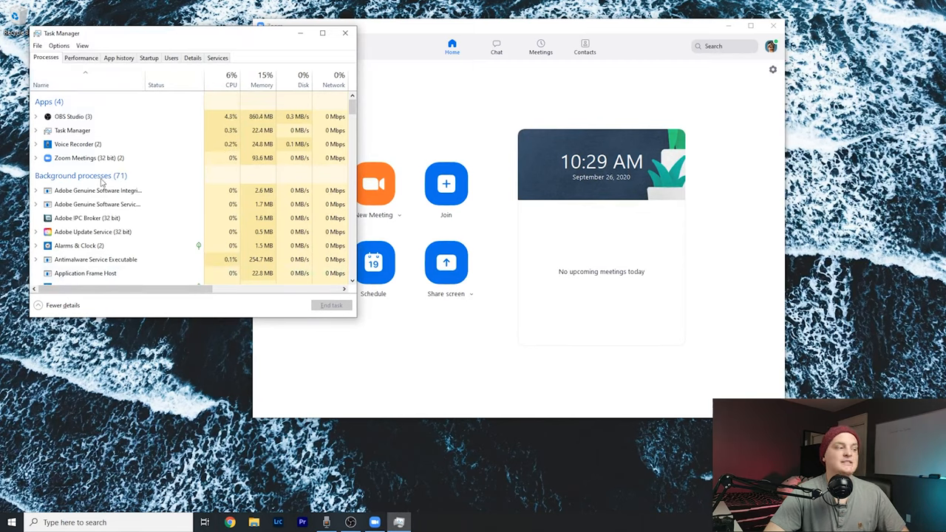
pyautogui.scroll(-3)
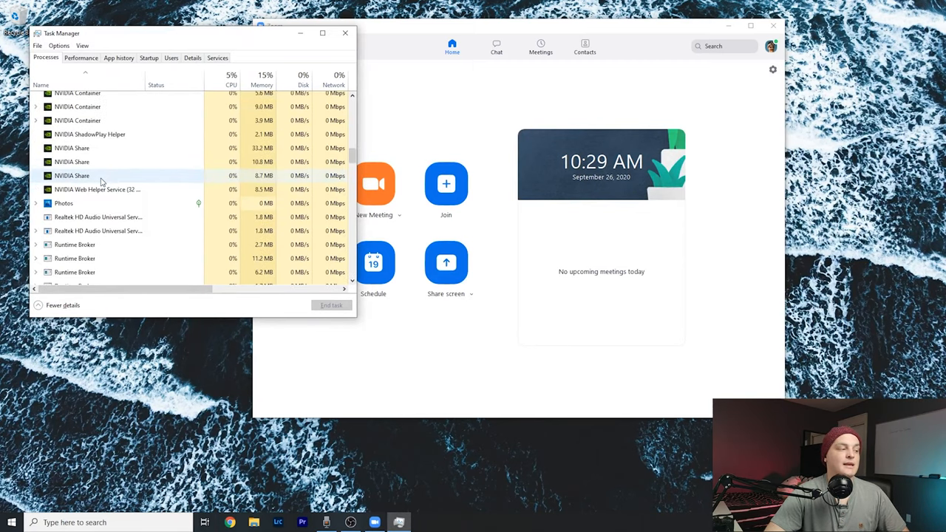
pyautogui.scroll(-3)
pyautogui.write('eos')
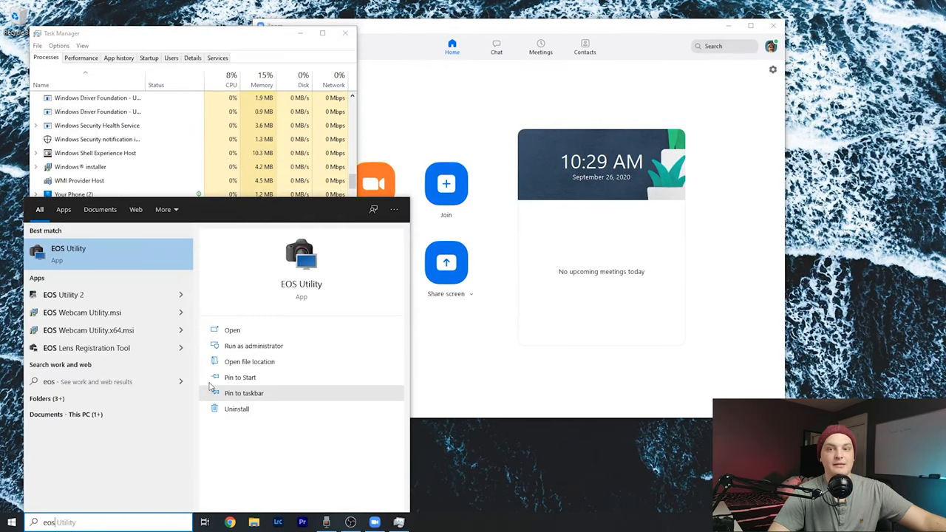
pyautogui.moveTo(86, 272)
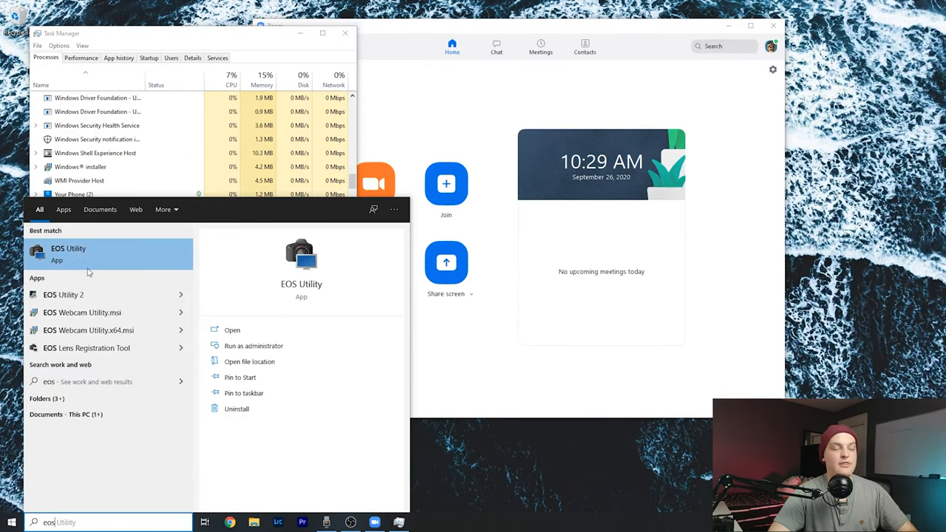